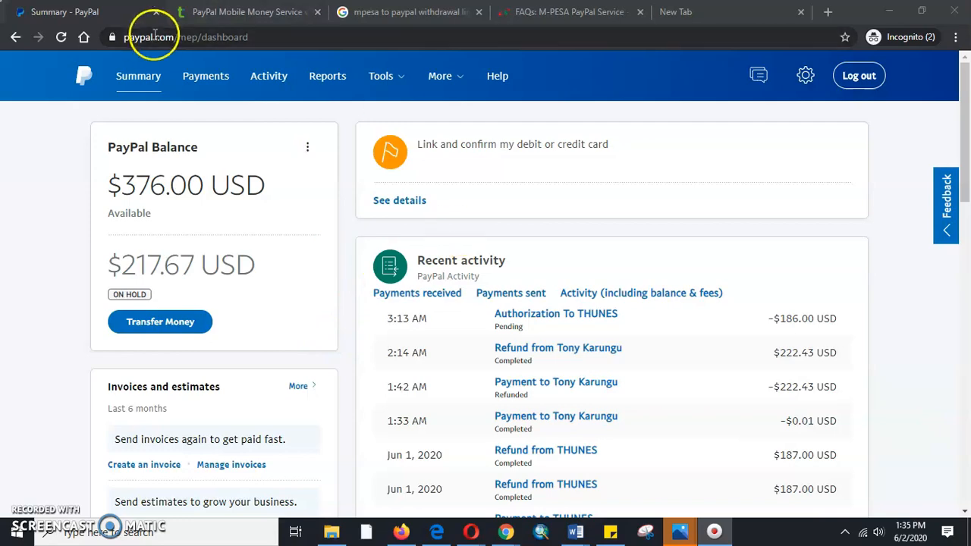
{"action": "mouse_move", "coordinate": [175, 76]}
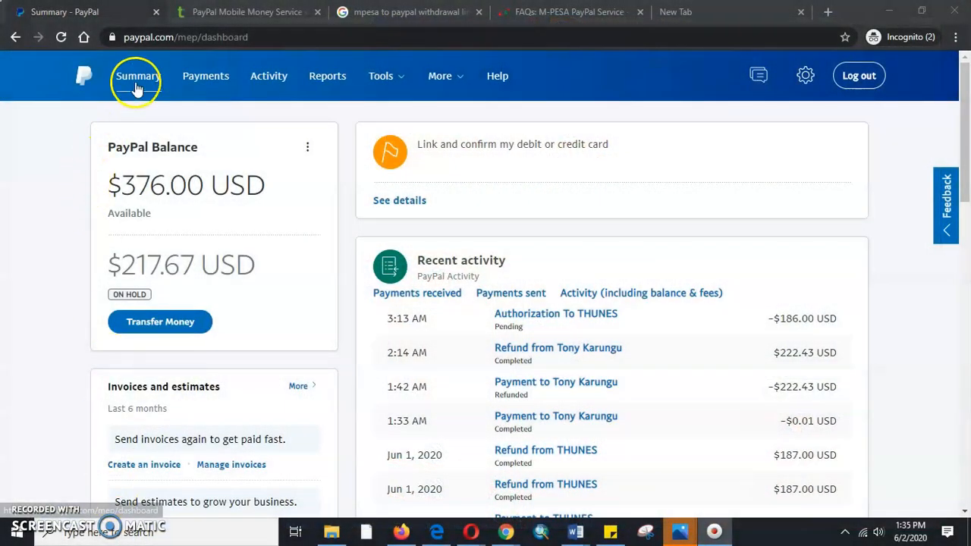
{"action": "mouse_move", "coordinate": [194, 185]}
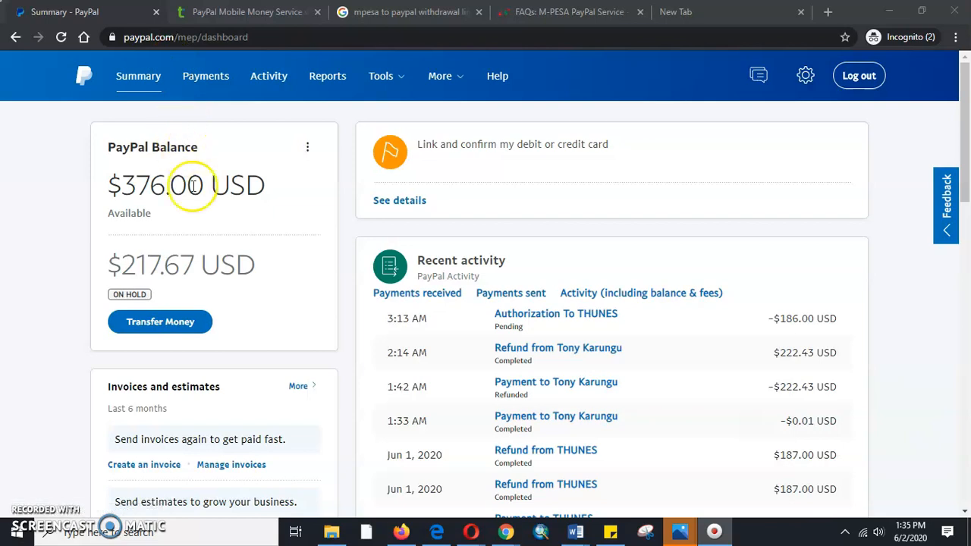
{"action": "mouse_move", "coordinate": [455, 140]}
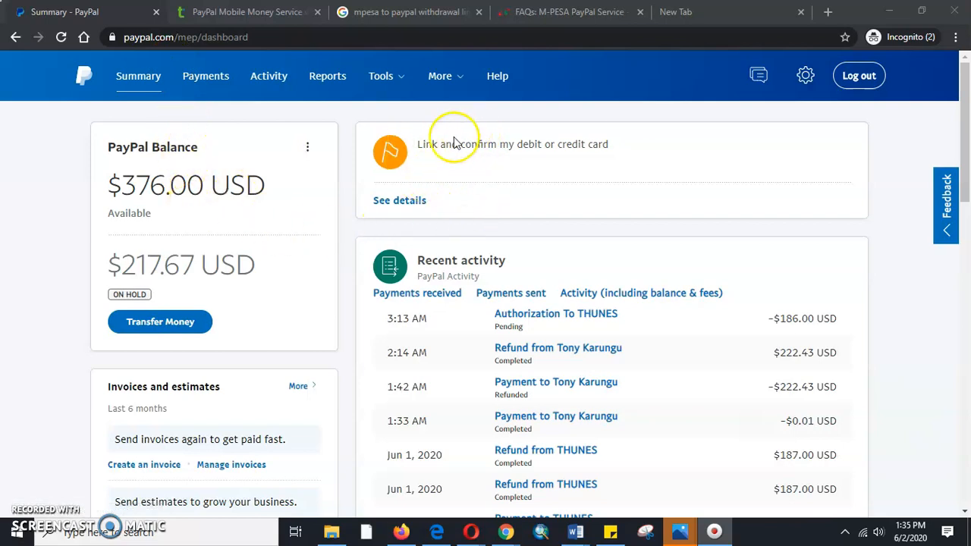
{"action": "mouse_move", "coordinate": [401, 201]}
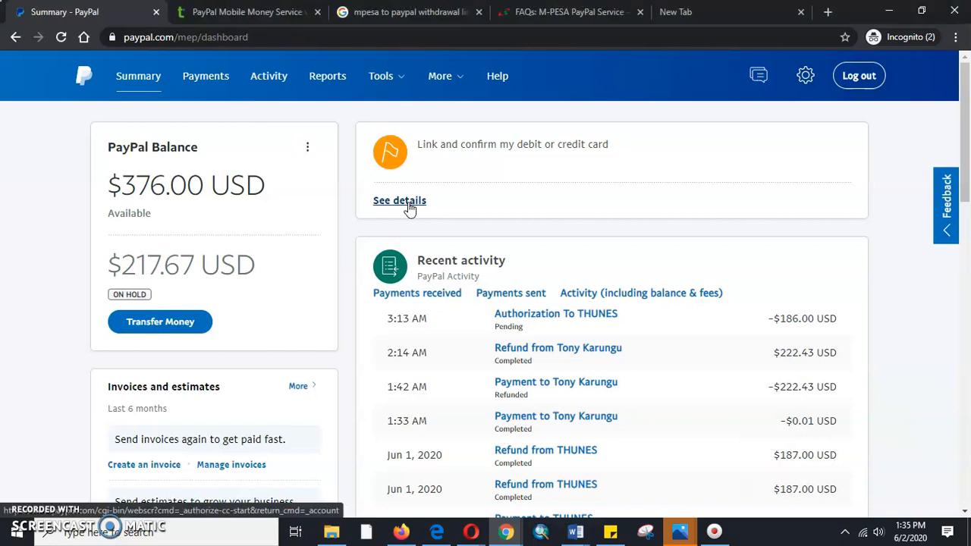
- Open the payment-method choices and choose to link a credit card
{"action": "left_click", "coordinate": [401, 200]}
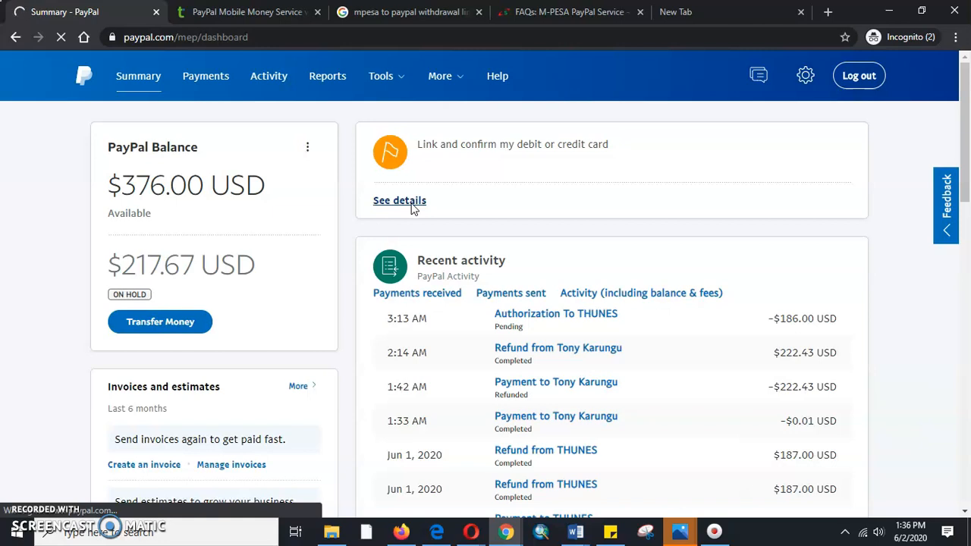
{"action": "left_click", "coordinate": [399, 200]}
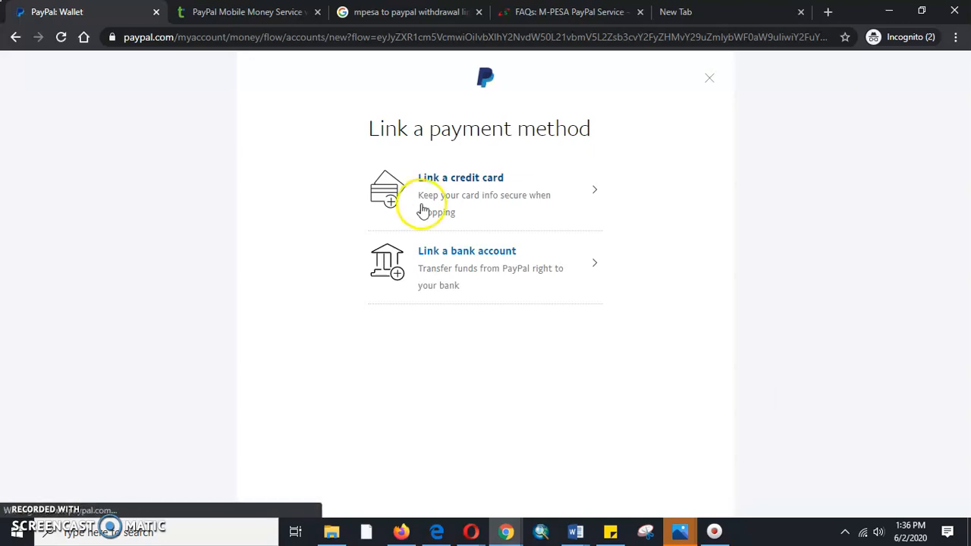
{"action": "mouse_move", "coordinate": [477, 160]}
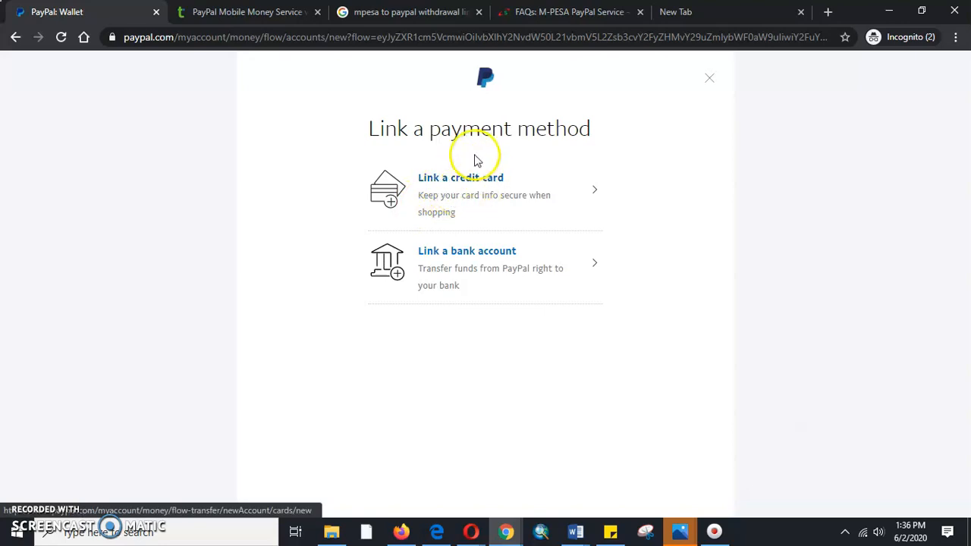
{"action": "mouse_move", "coordinate": [471, 222]}
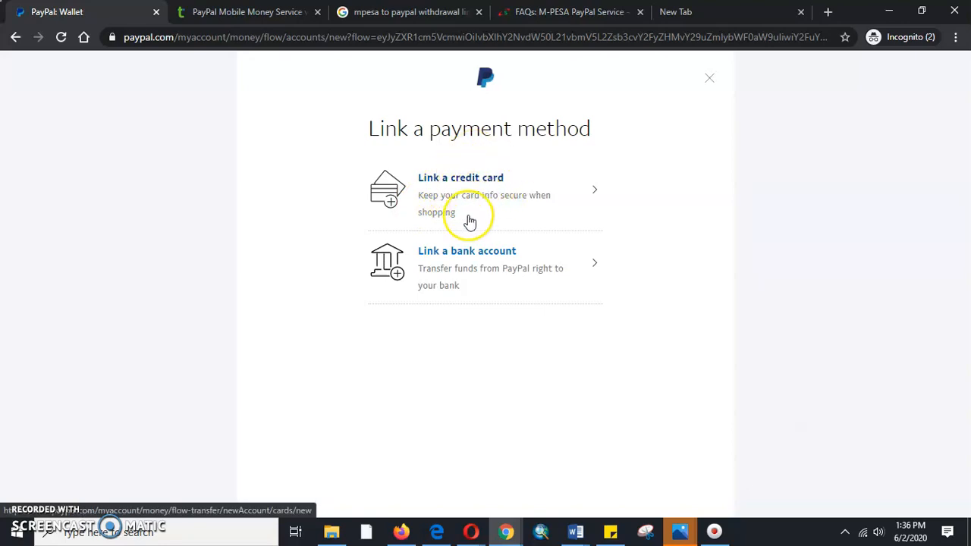
{"action": "mouse_move", "coordinate": [474, 196]}
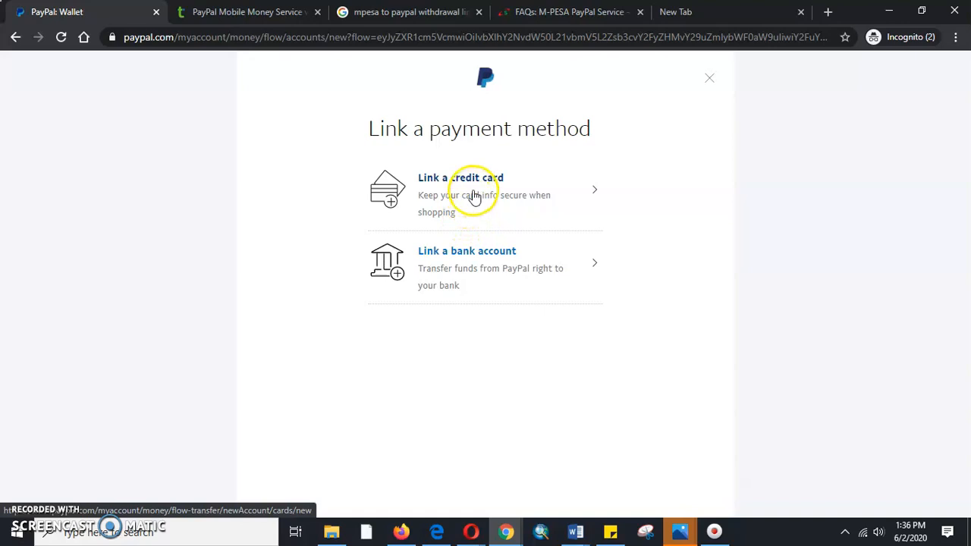
{"action": "left_click", "coordinate": [462, 189]}
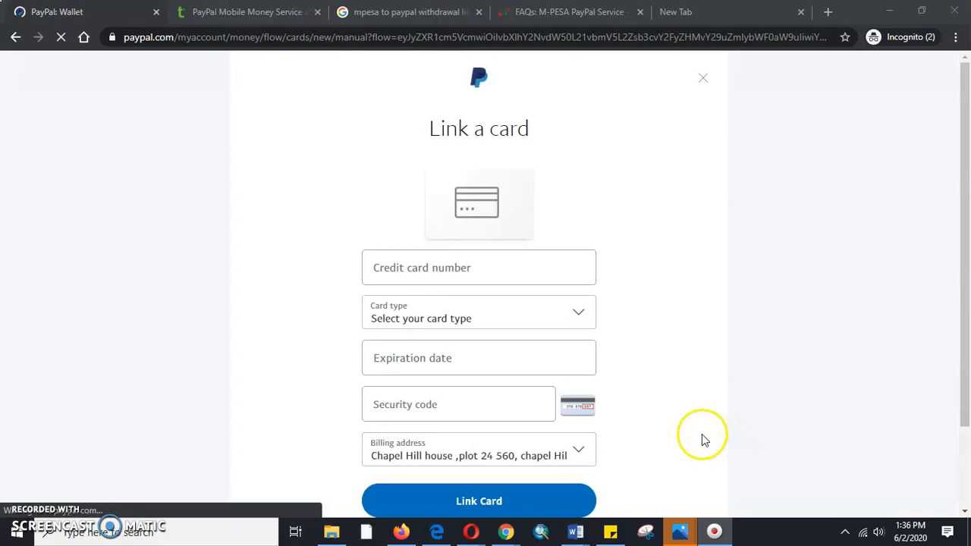
- Enter the Mastercard number in the card number field
{"action": "left_click", "coordinate": [479, 267]}
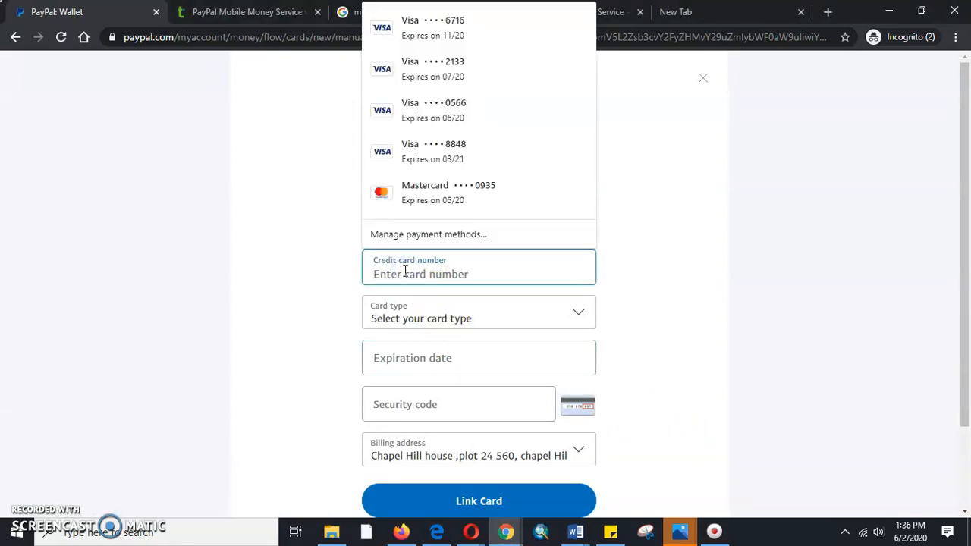
{"action": "type", "text": "5"}
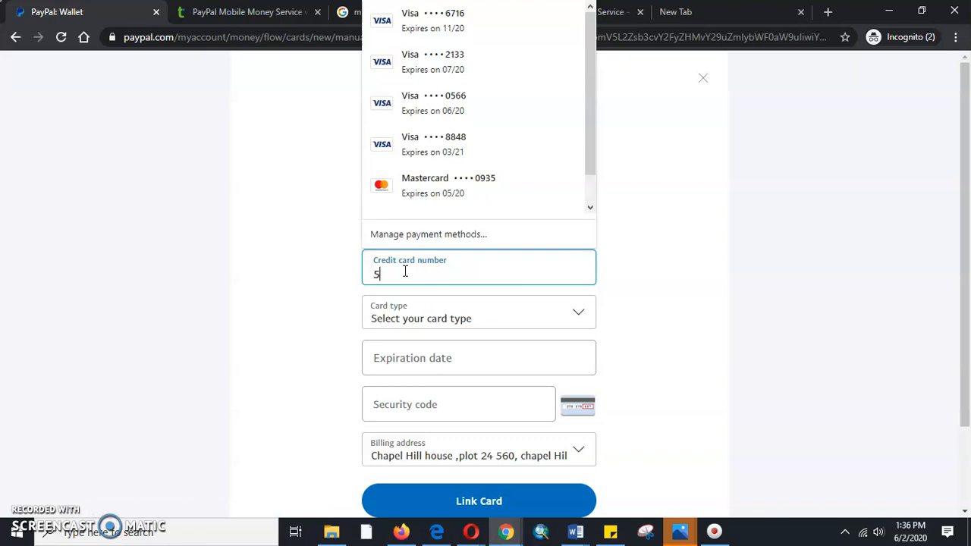
{"action": "type", "text": "1"}
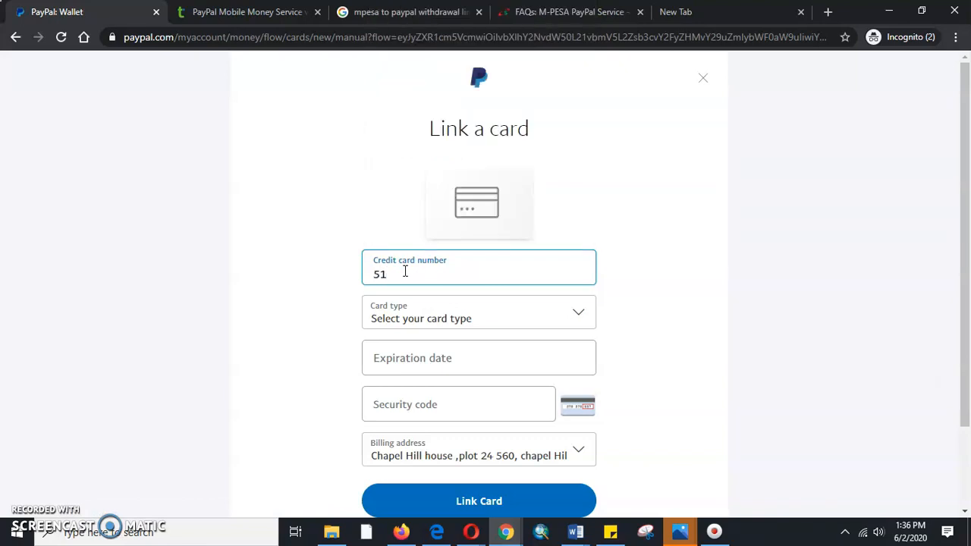
{"action": "type", "text": "96"}
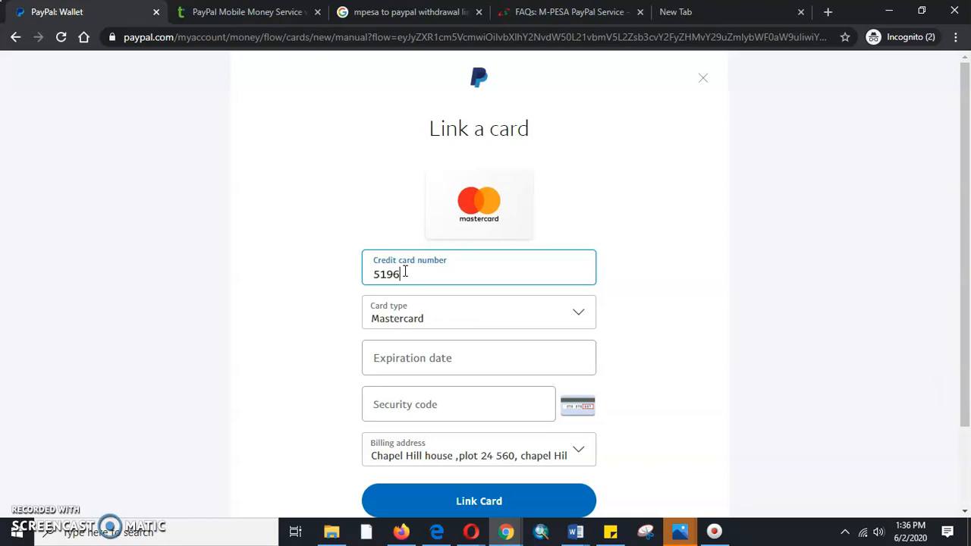
{"action": "type", "text": "01"}
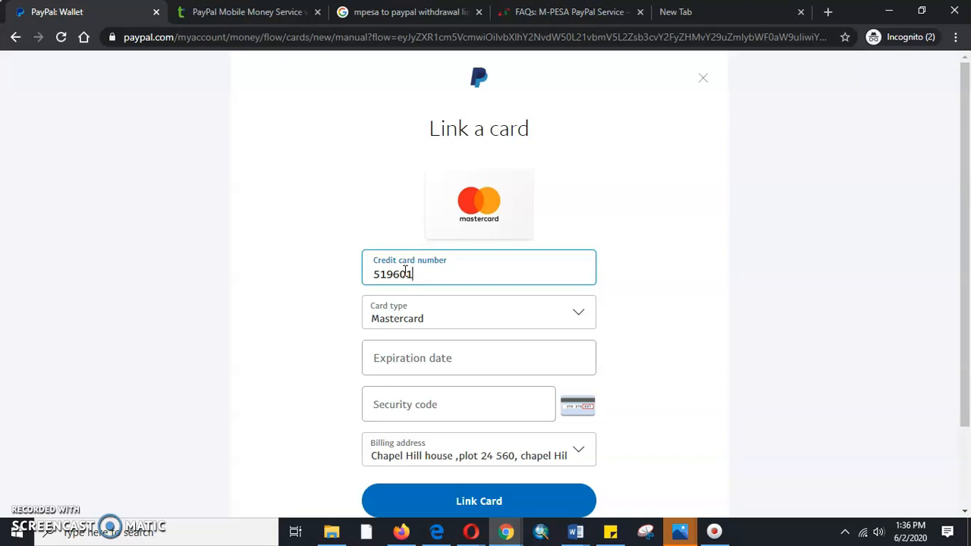
{"action": "type", "text": "0"}
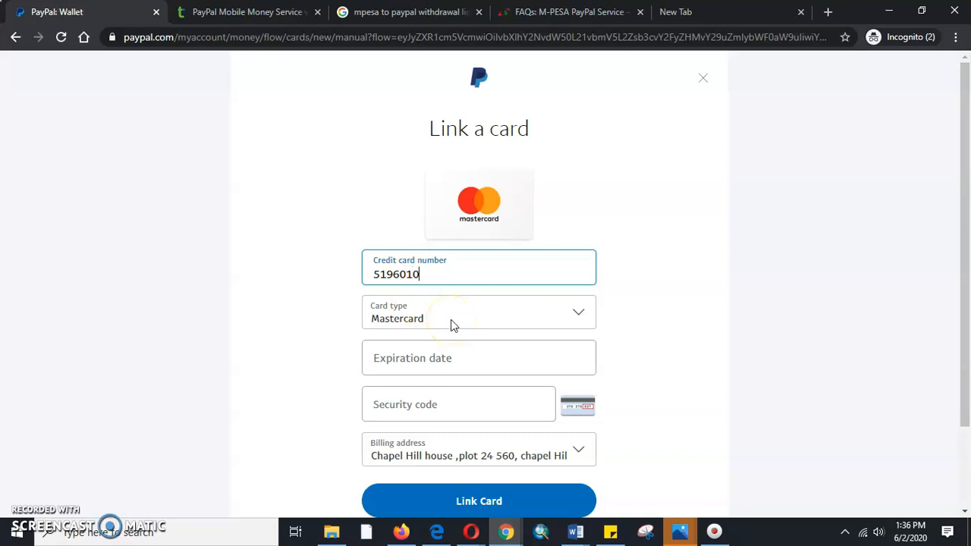
{"action": "type", "text": "1"}
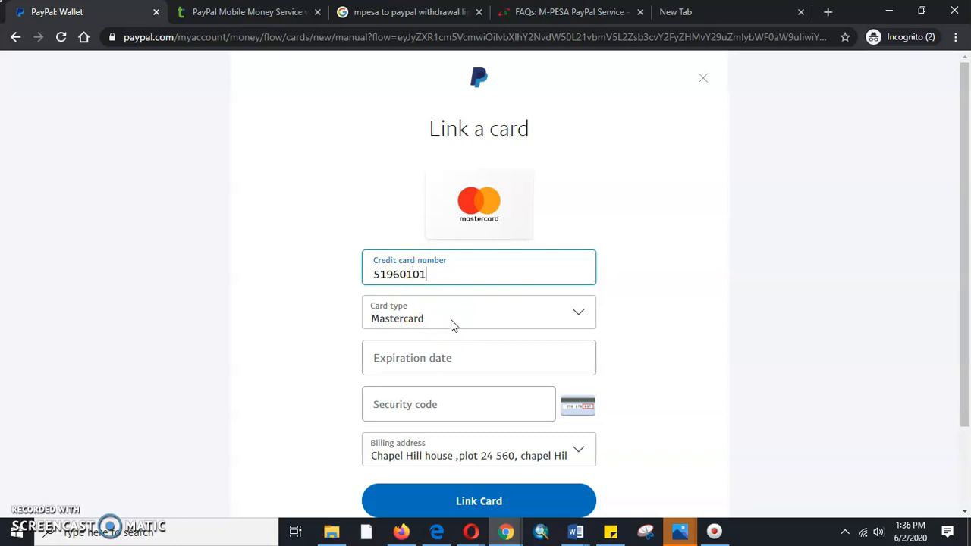
{"action": "type", "text": "200"}
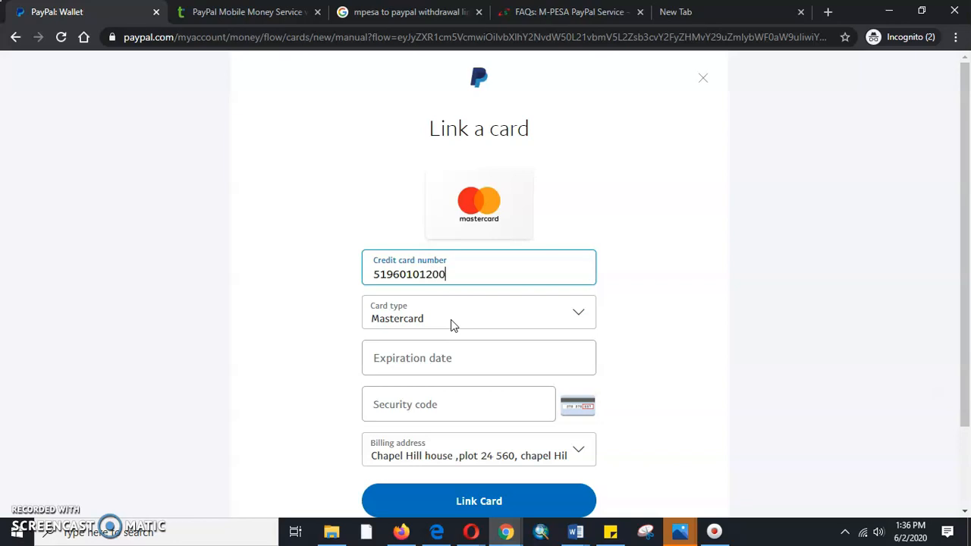
{"action": "type", "text": "4"}
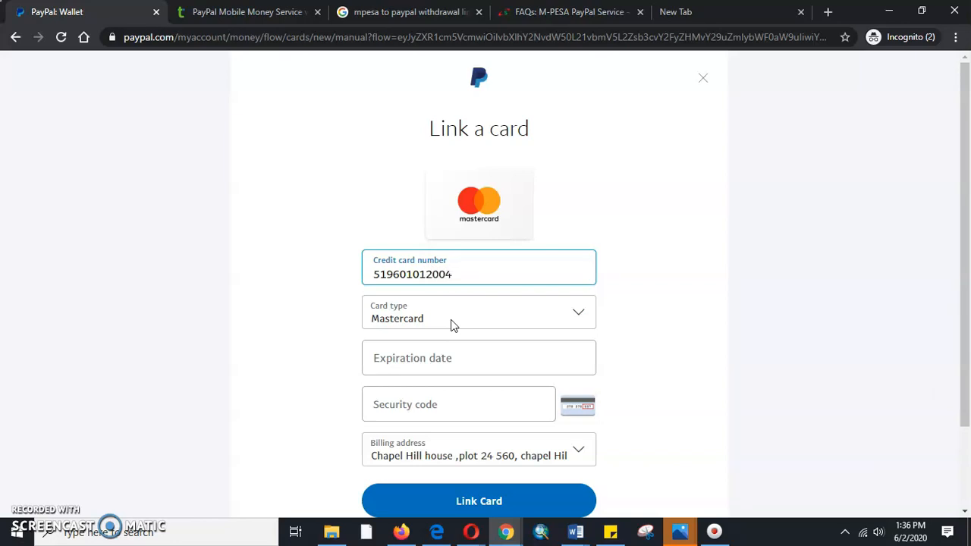
{"action": "type", "text": "0"}
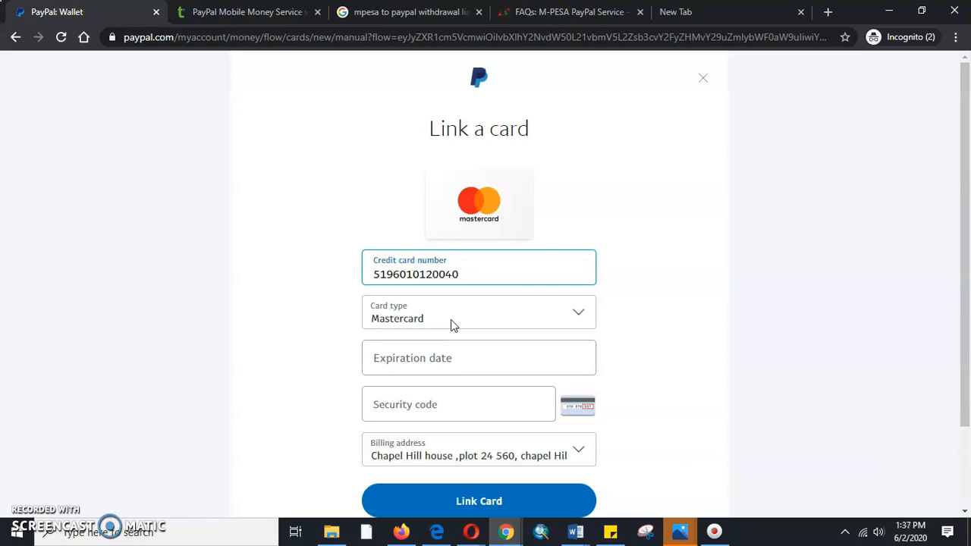
{"action": "type", "text": "490"}
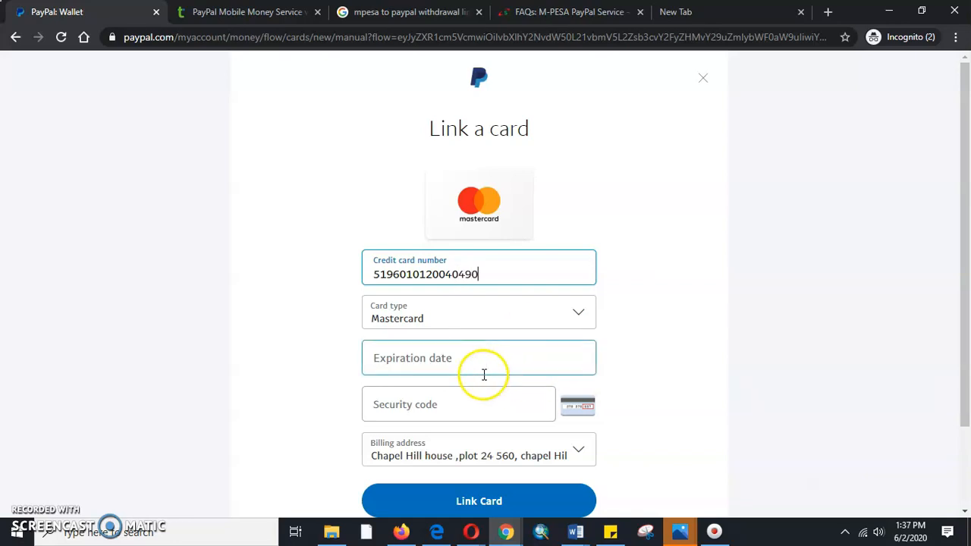
- Enter expiration date 06/21 and the three-digit security code
{"action": "left_click", "coordinate": [479, 358]}
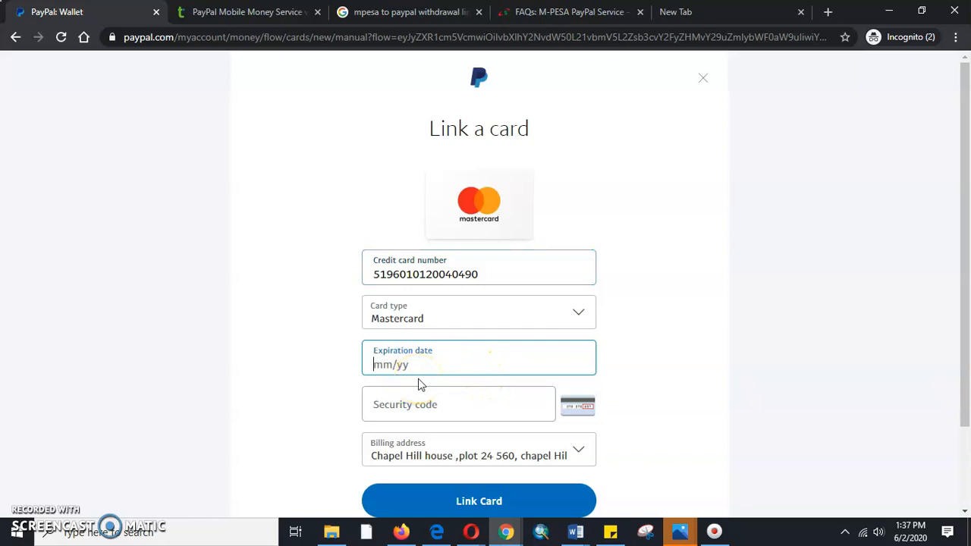
{"action": "type", "text": "06/"}
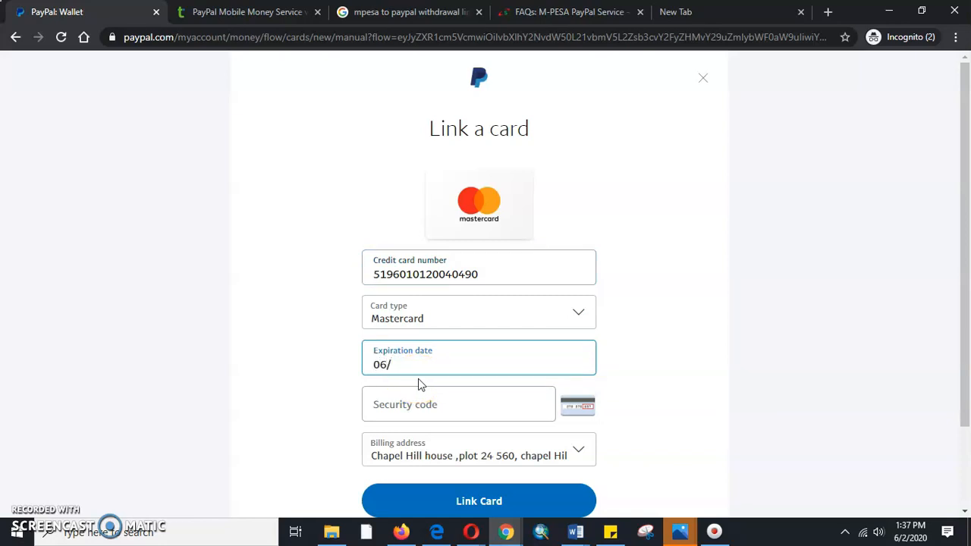
{"action": "left_click", "coordinate": [458, 410]}
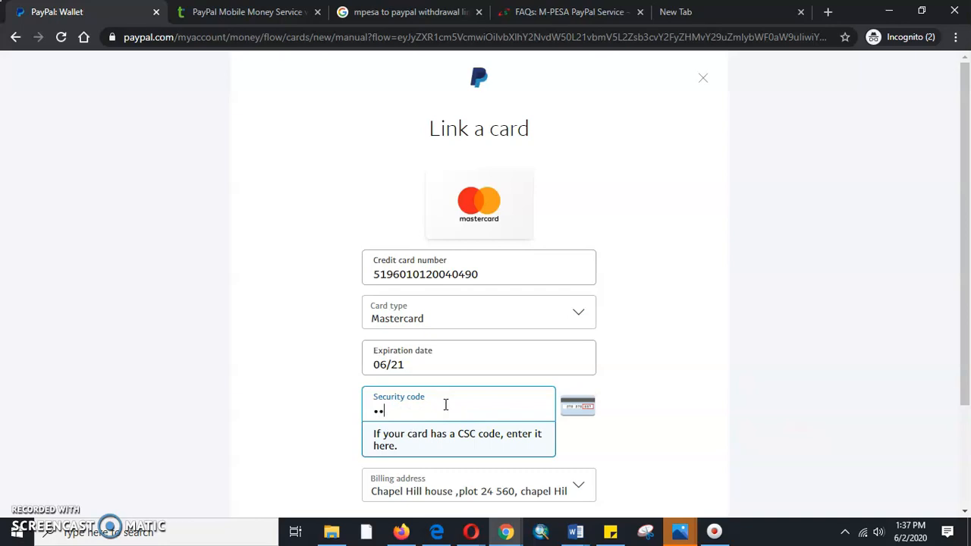
{"action": "type", "text": "3"}
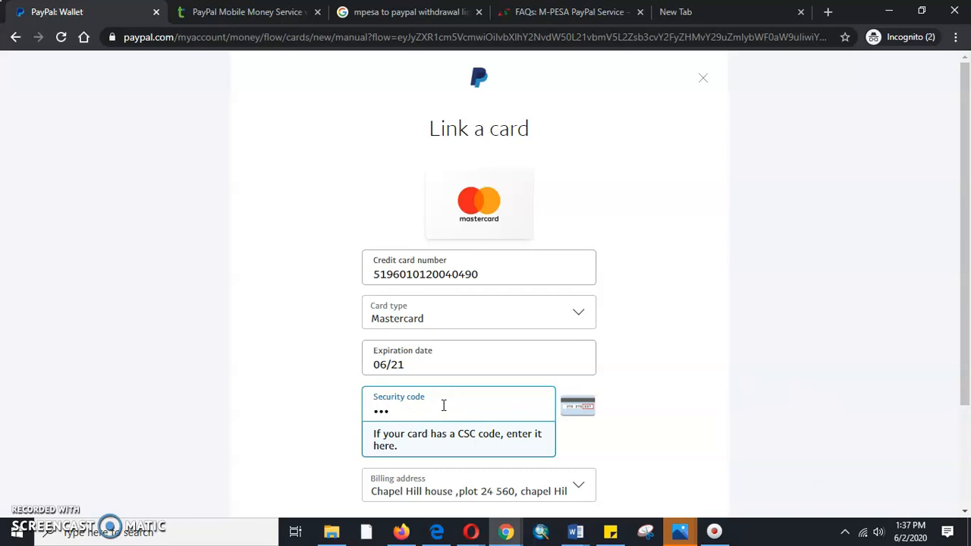
{"action": "scroll", "scroll_direction": "down", "scroll_amount": 3}
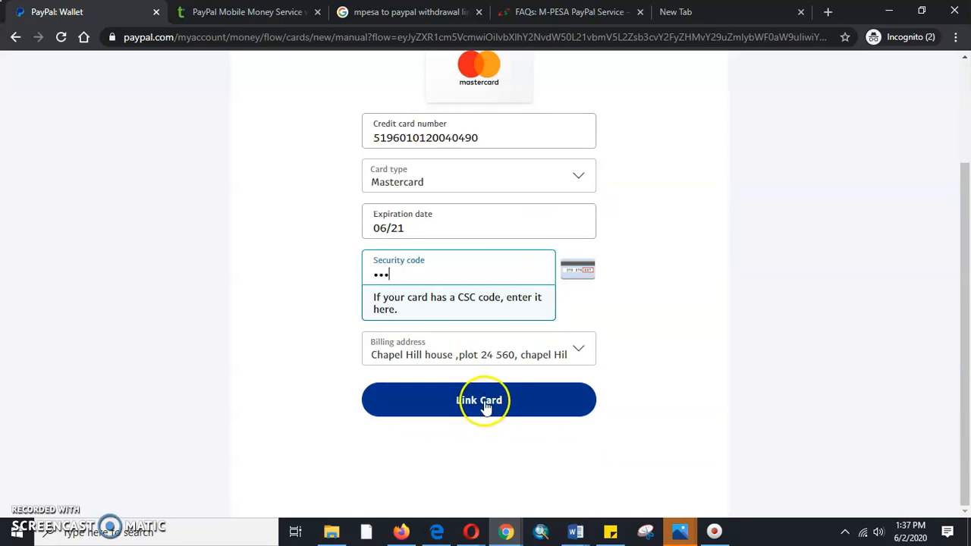
- Submit the card for linking and view the issuing-bank decline error
{"action": "left_click", "coordinate": [479, 401]}
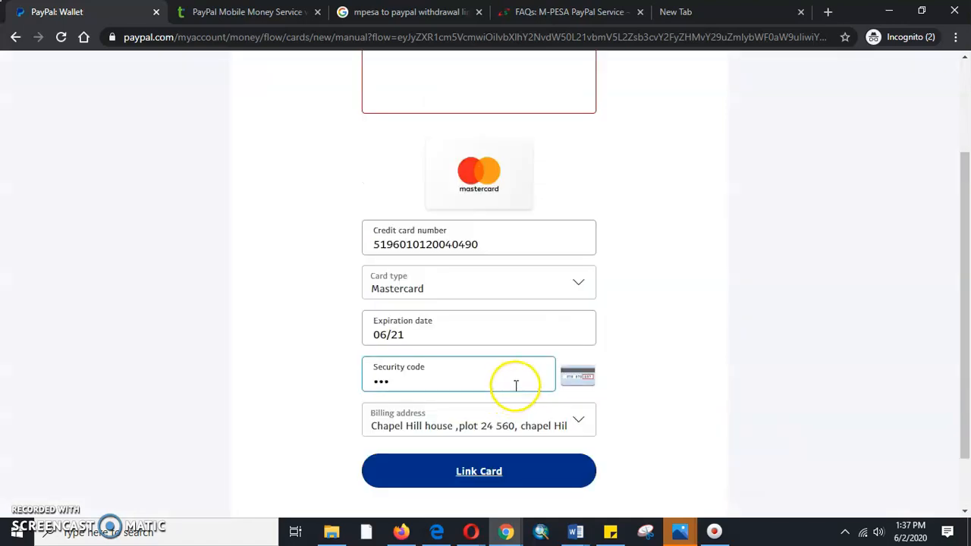
{"action": "left_click", "coordinate": [479, 470]}
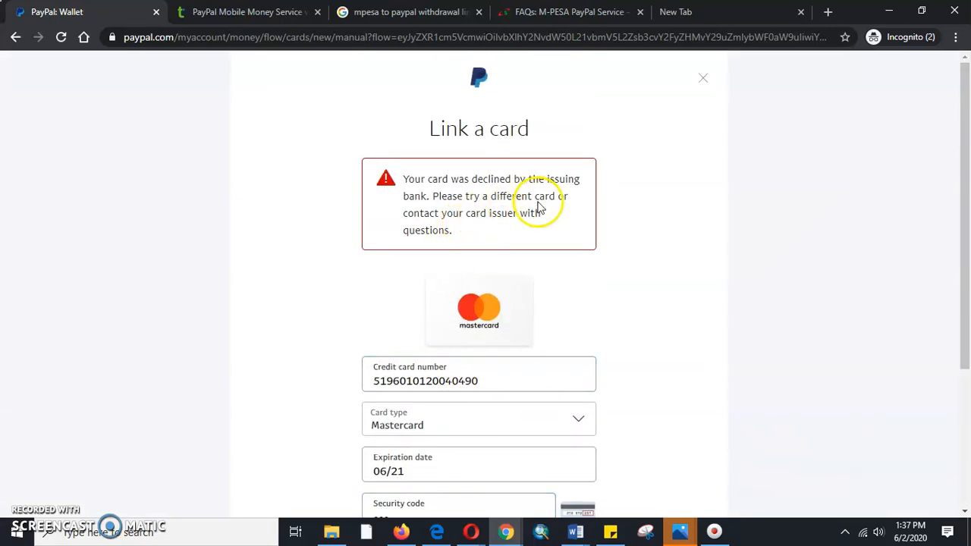
{"action": "mouse_move", "coordinate": [539, 204]}
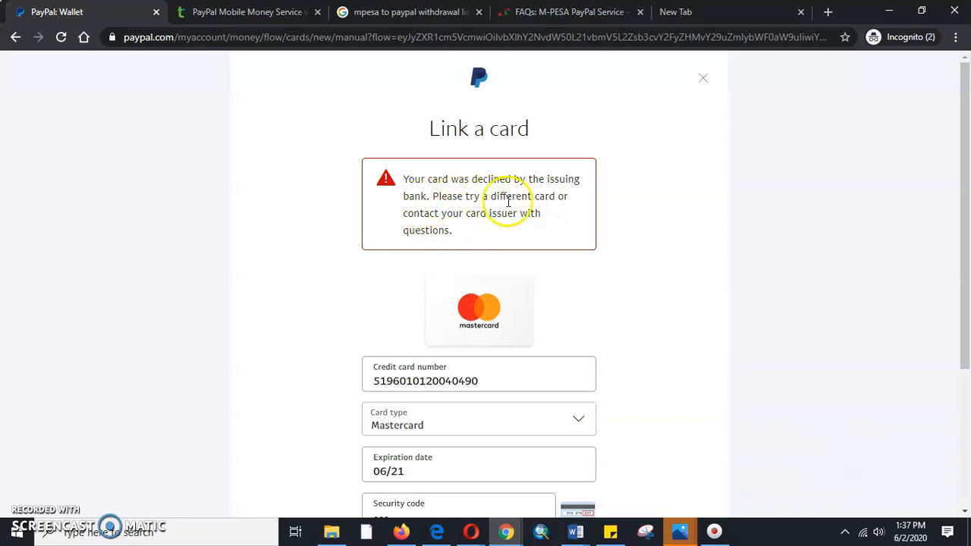
{"action": "mouse_move", "coordinate": [668, 209]}
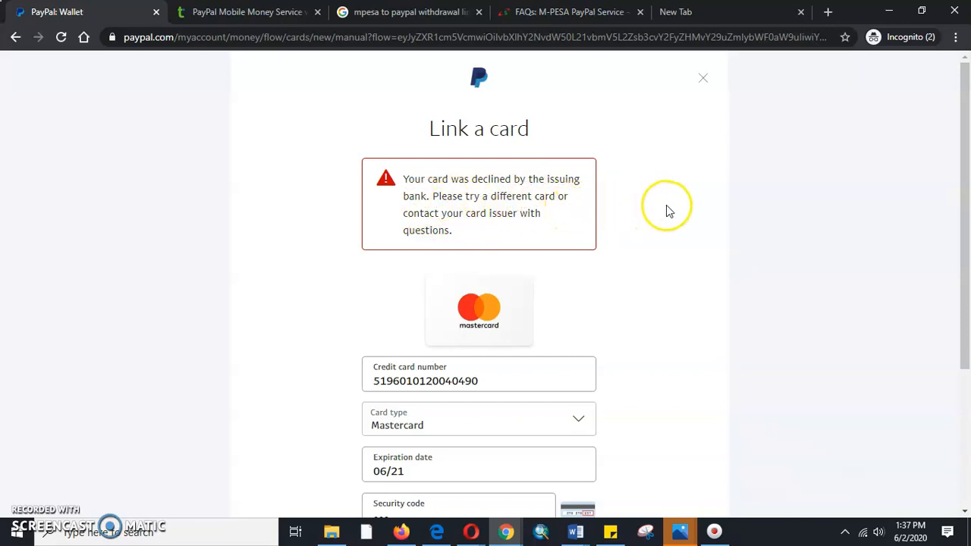
{"action": "scroll", "scroll_direction": "down", "scroll_amount": 3}
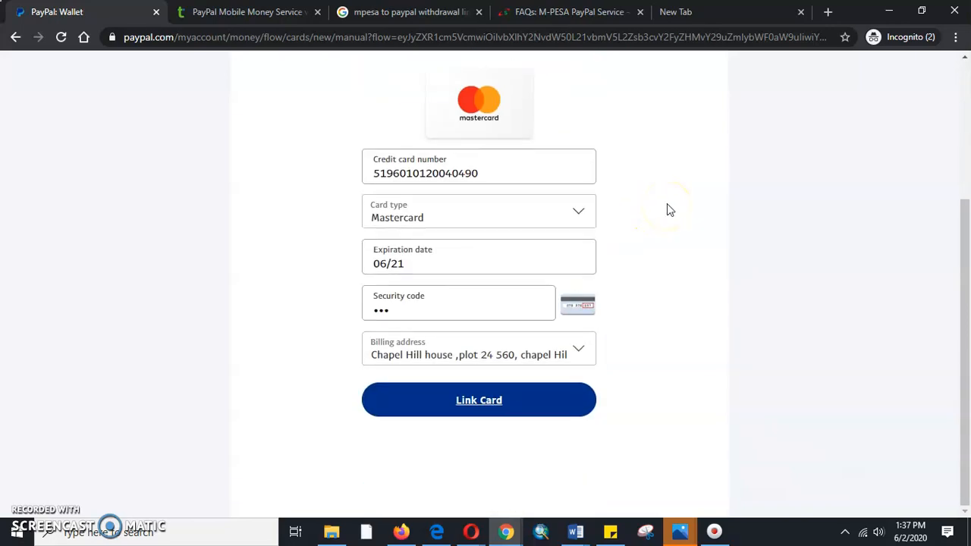
{"action": "left_click", "coordinate": [480, 401]}
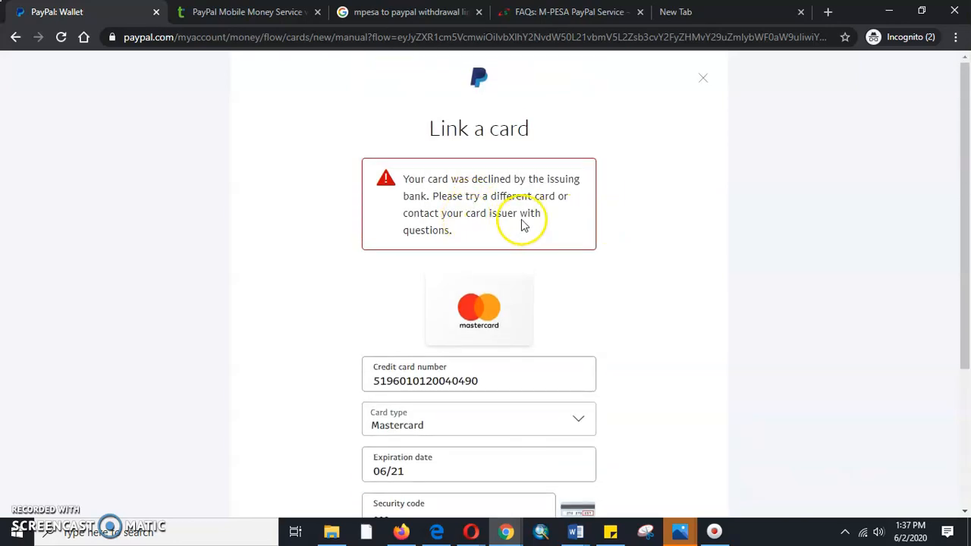
{"action": "scroll", "scroll_direction": "down", "scroll_amount": 3}
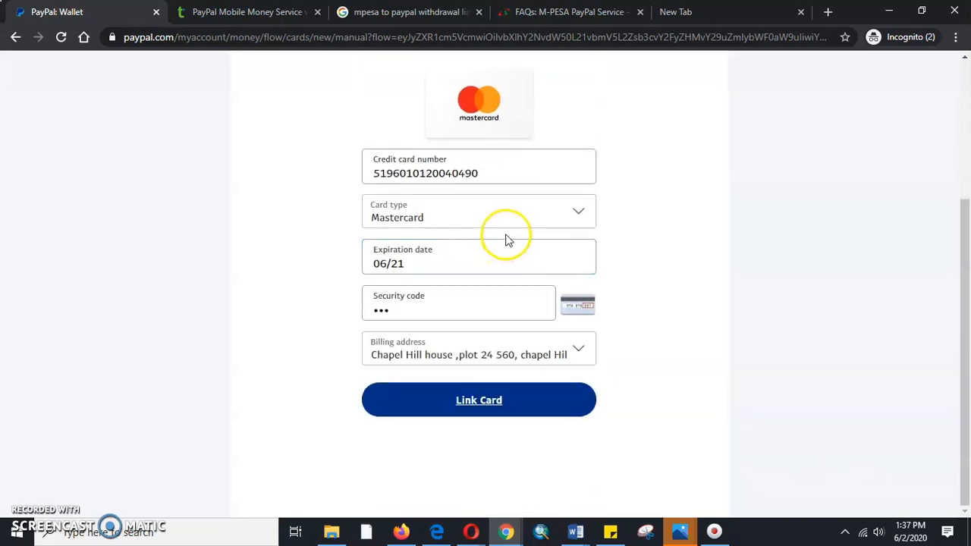
{"action": "mouse_move", "coordinate": [507, 236]}
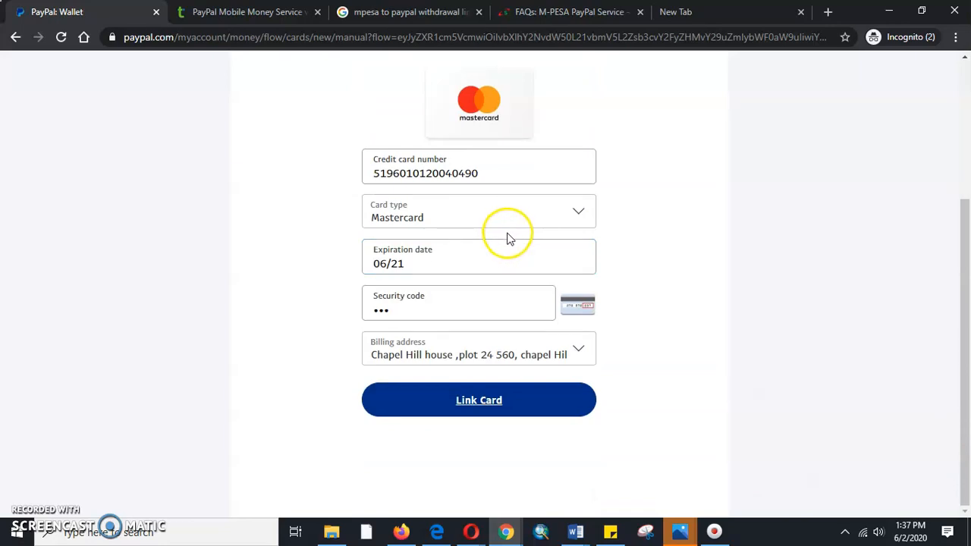
{"action": "mouse_move", "coordinate": [508, 240]}
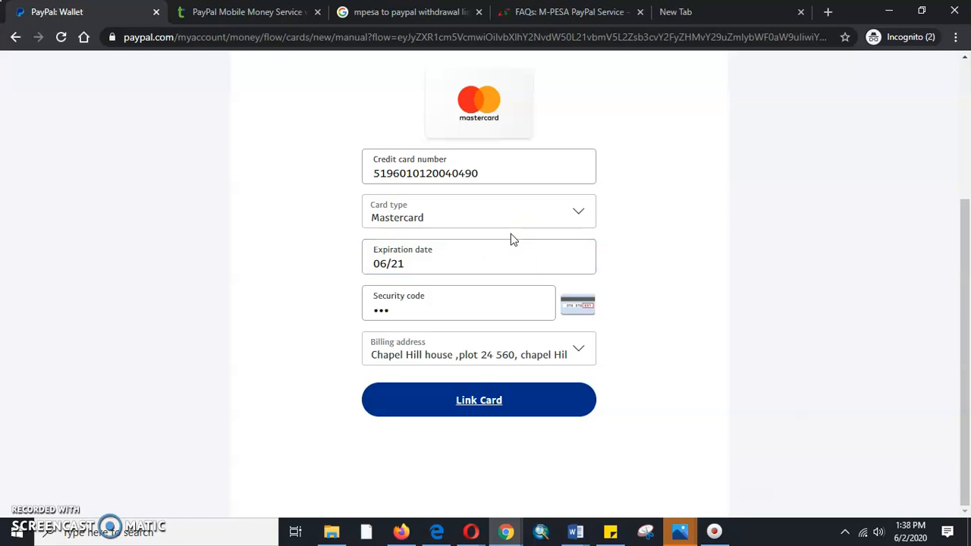
{"action": "mouse_move", "coordinate": [510, 234]}
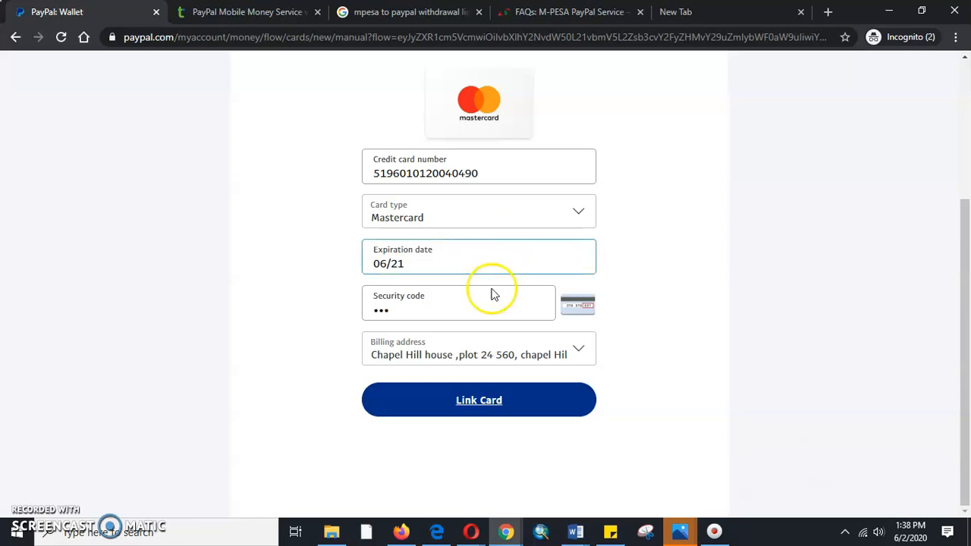
{"action": "mouse_move", "coordinate": [500, 369]}
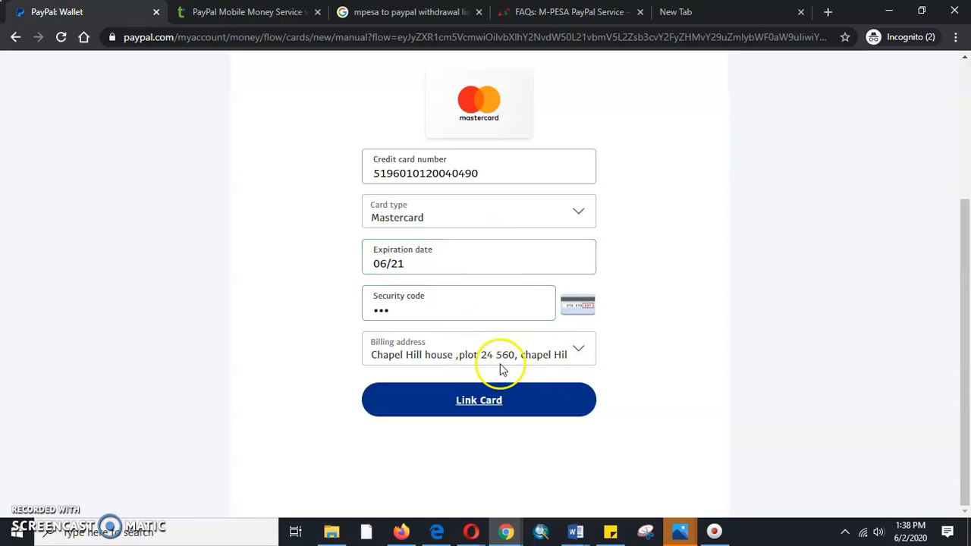
{"action": "mouse_move", "coordinate": [492, 337]}
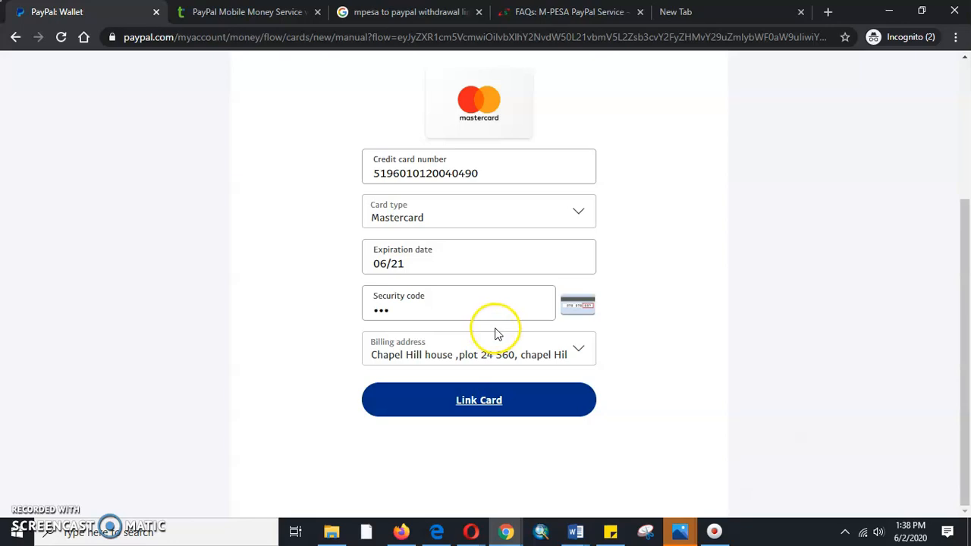
- Retry linking the card, read the decline warning, and close the form
{"action": "left_click", "coordinate": [480, 400]}
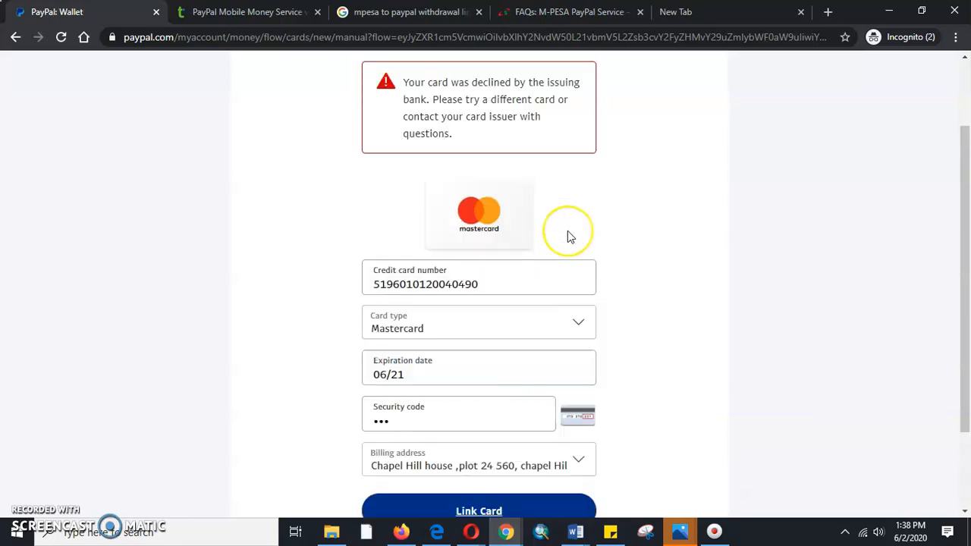
{"action": "scroll", "scroll_direction": "up", "scroll_amount": 3}
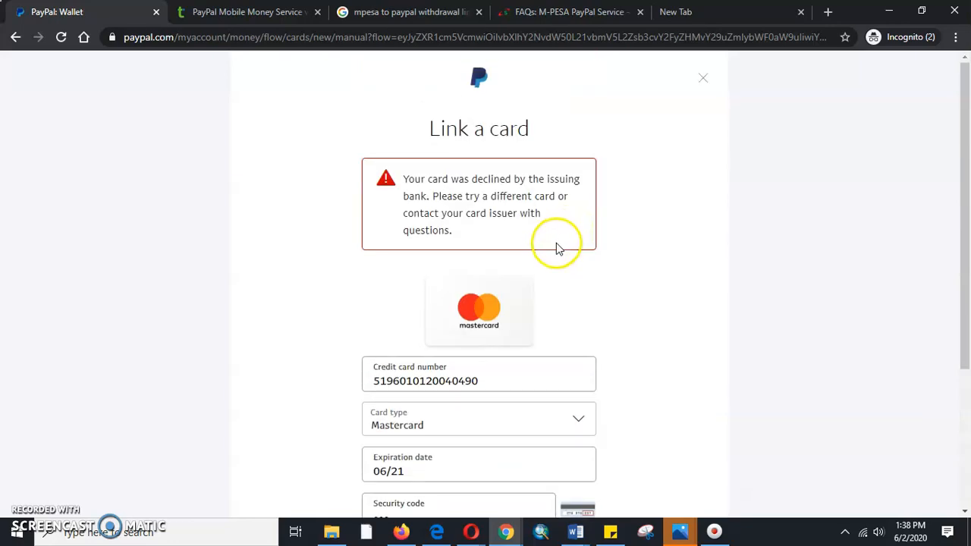
{"action": "mouse_move", "coordinate": [561, 249]}
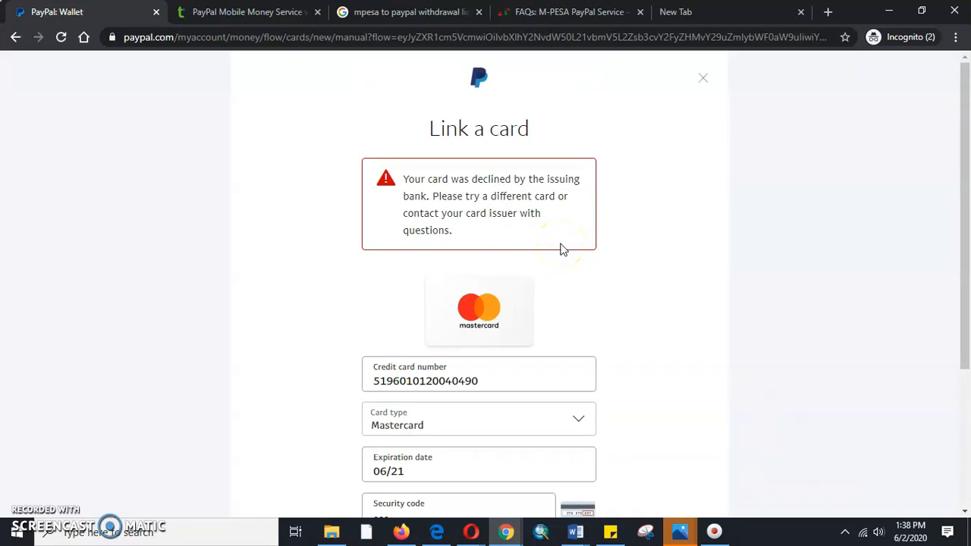
{"action": "left_click", "coordinate": [702, 77]}
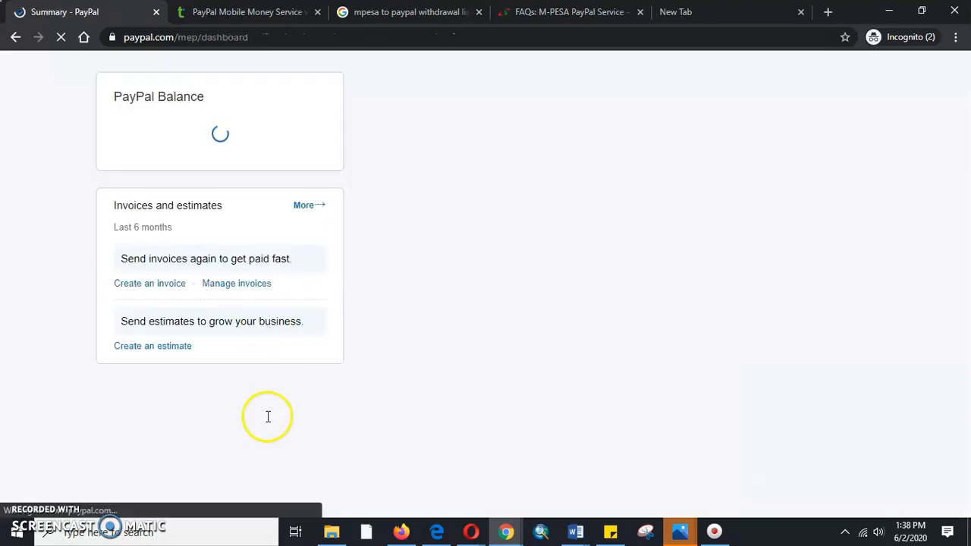